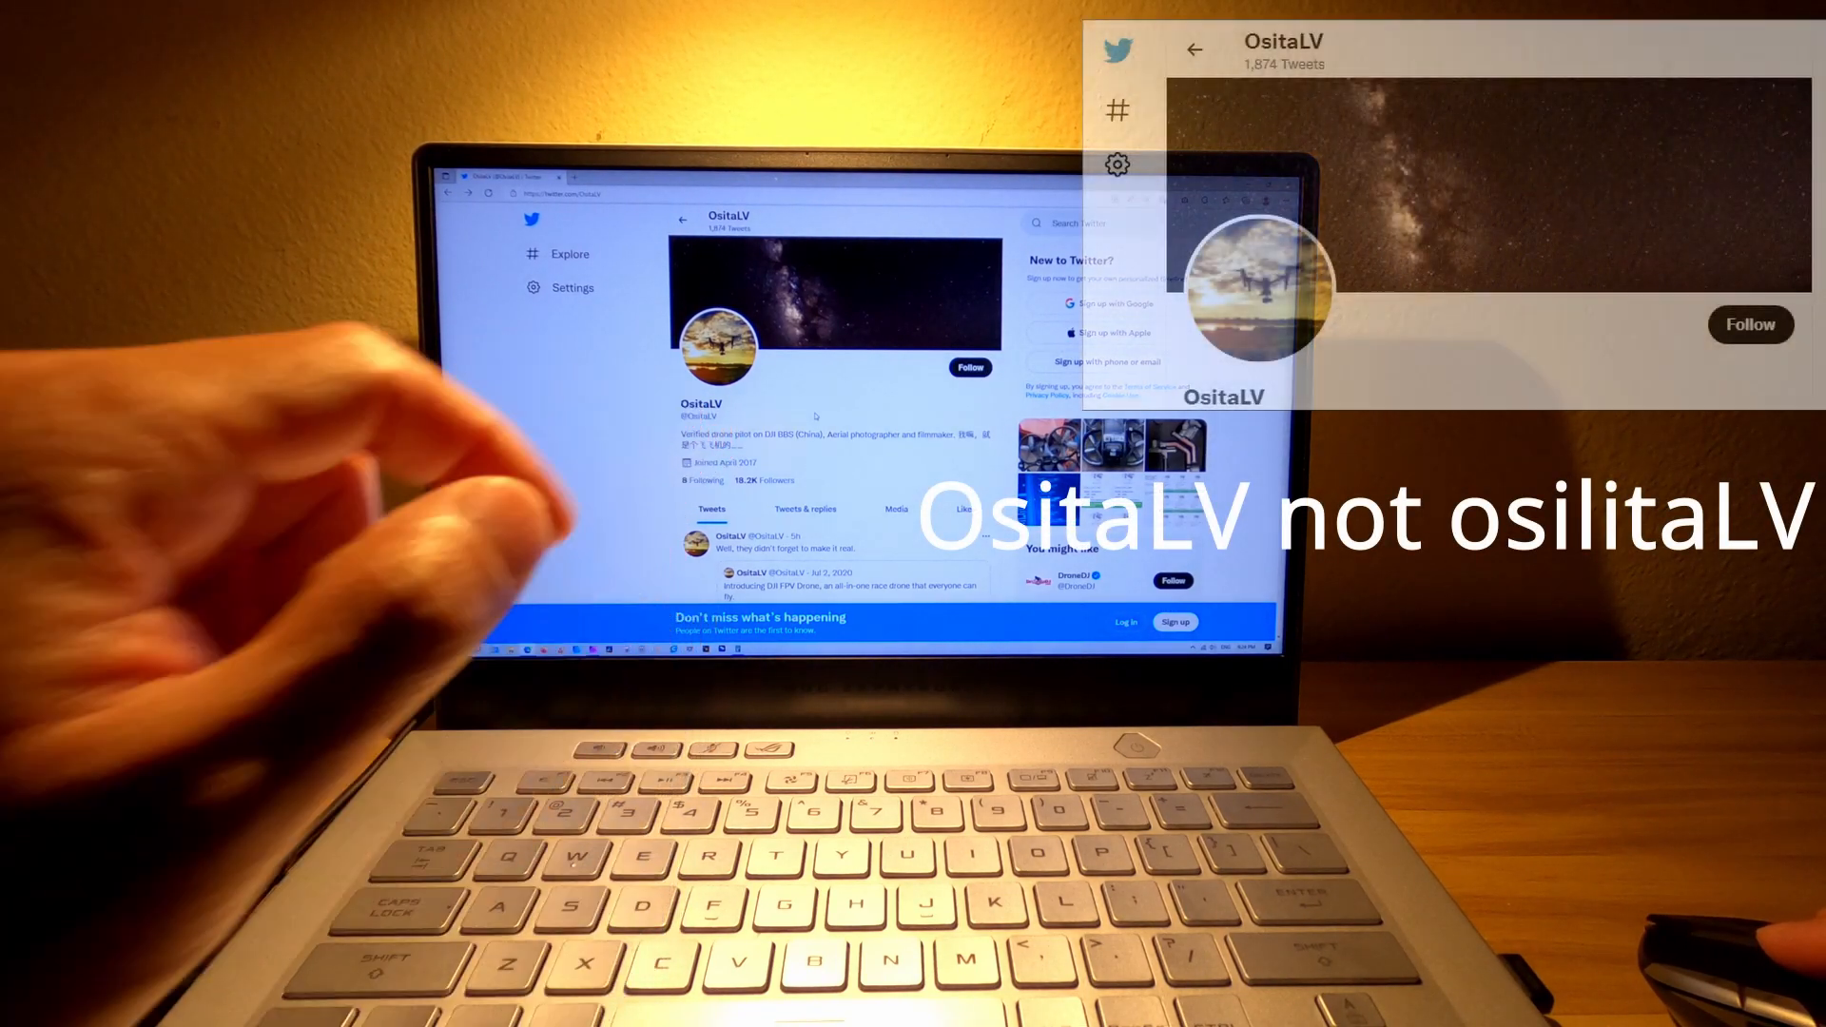
Scroll to the 'Avata?' tweet and view its cinewhoop photo at full size.
{"action": "scroll", "scroll_direction": "down", "scroll_amount": 3}
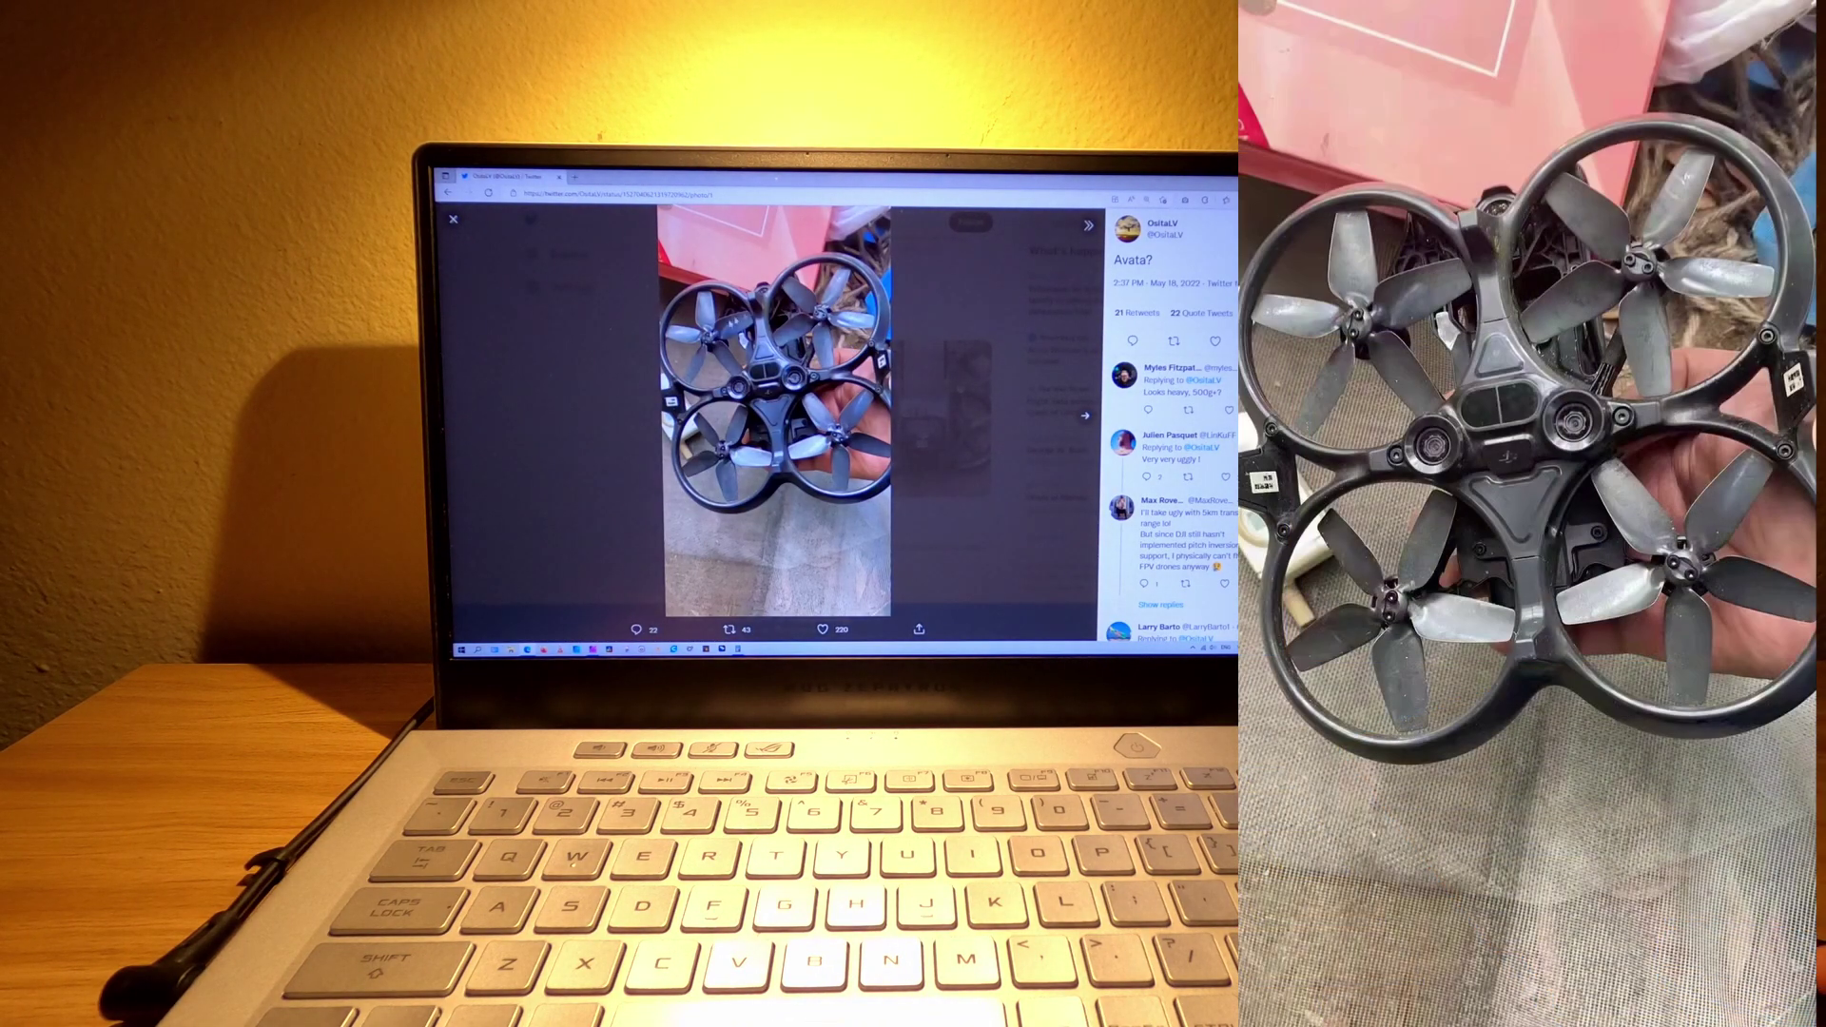
{"action": "left_click", "coordinate": [1082, 415]}
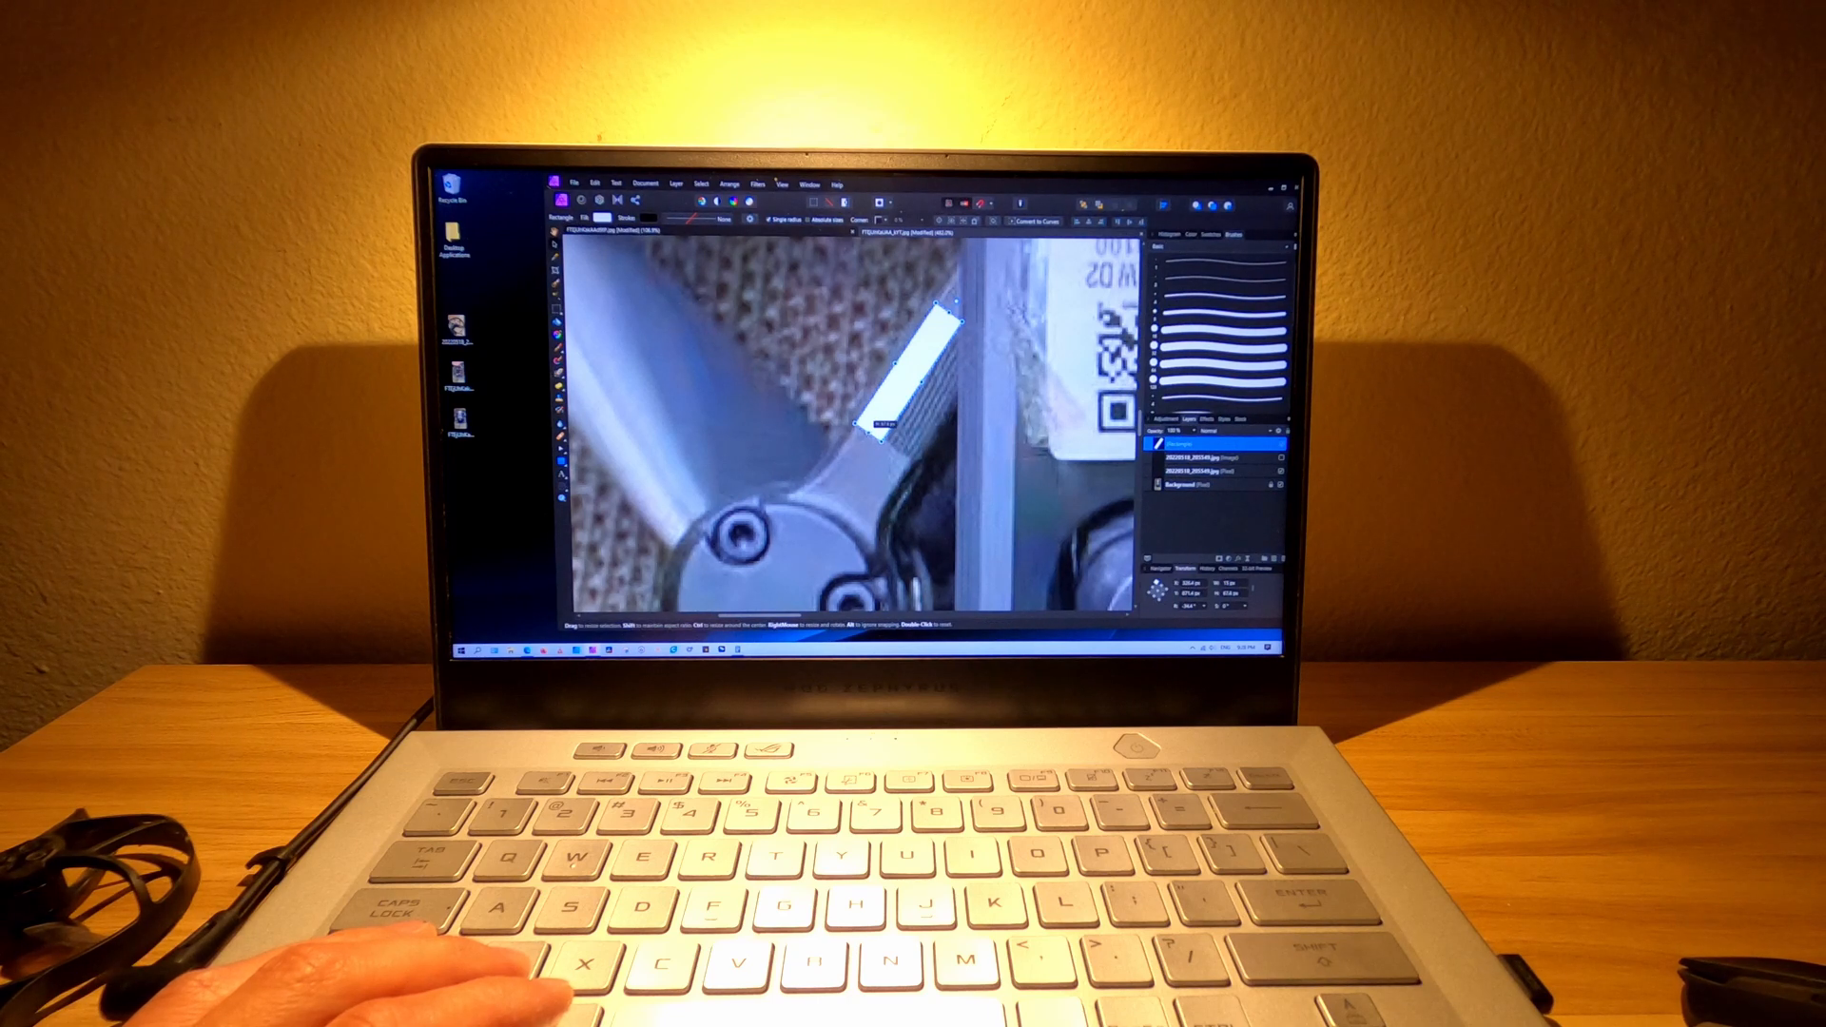
Place the rectangle end on the propeller blade to read its pixel length.
{"action": "left_click", "coordinate": [1212, 485]}
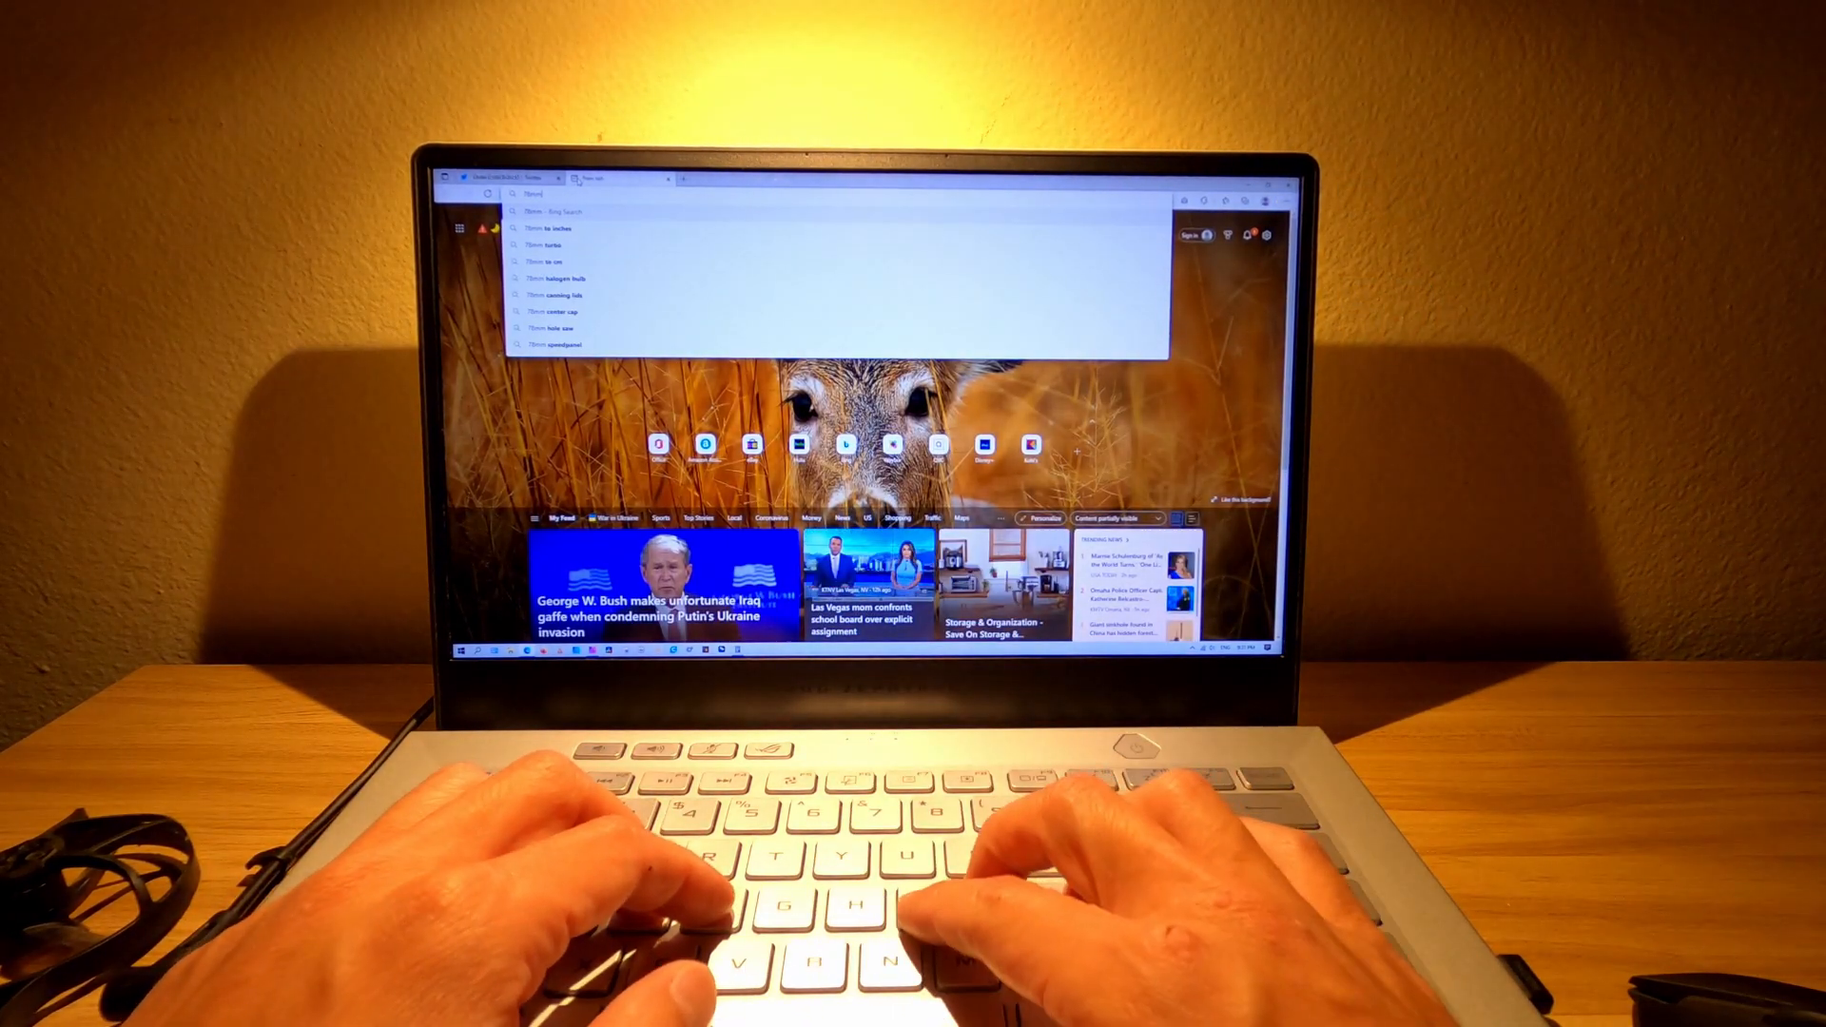
Run the '78mm to inches' search, giving about 3.07 inches.
{"action": "key", "text": "Return"}
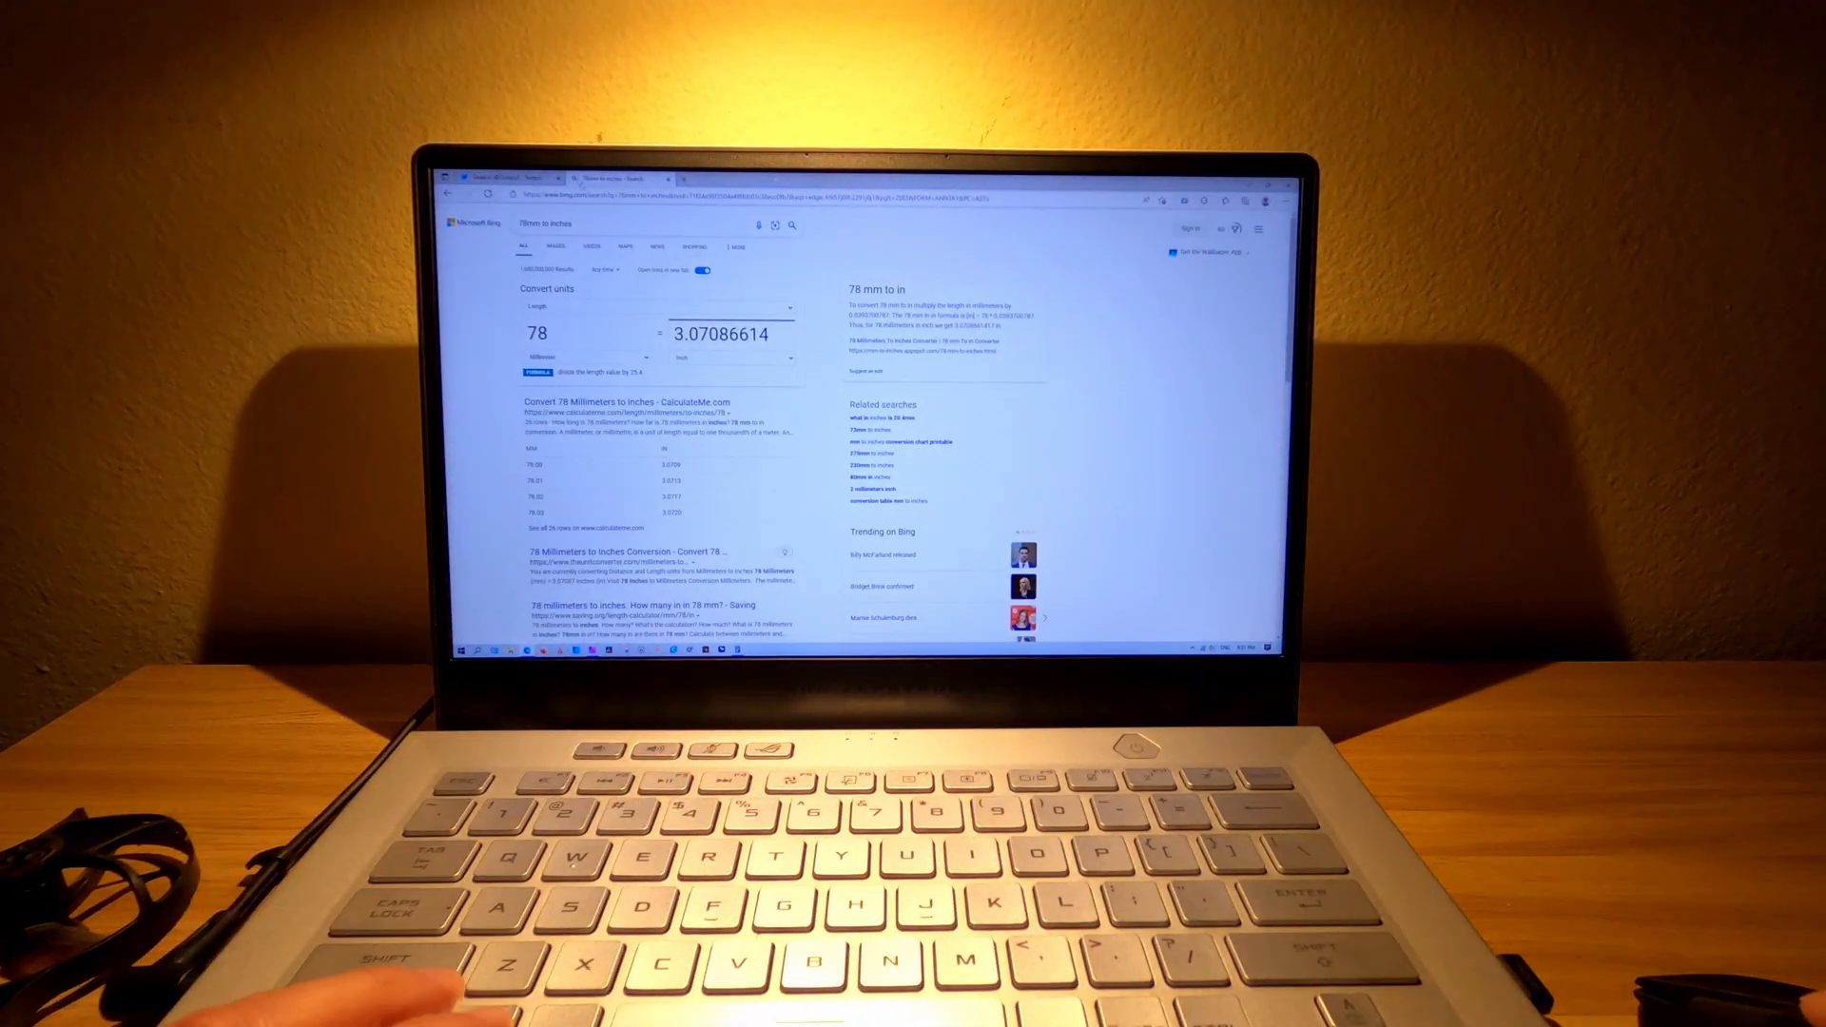